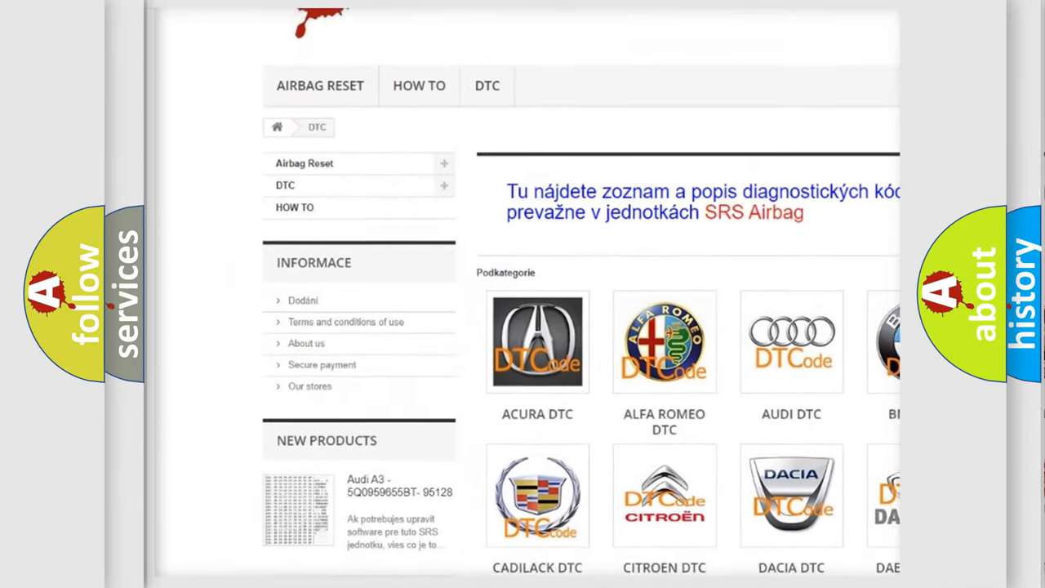
scroll("down", 3)
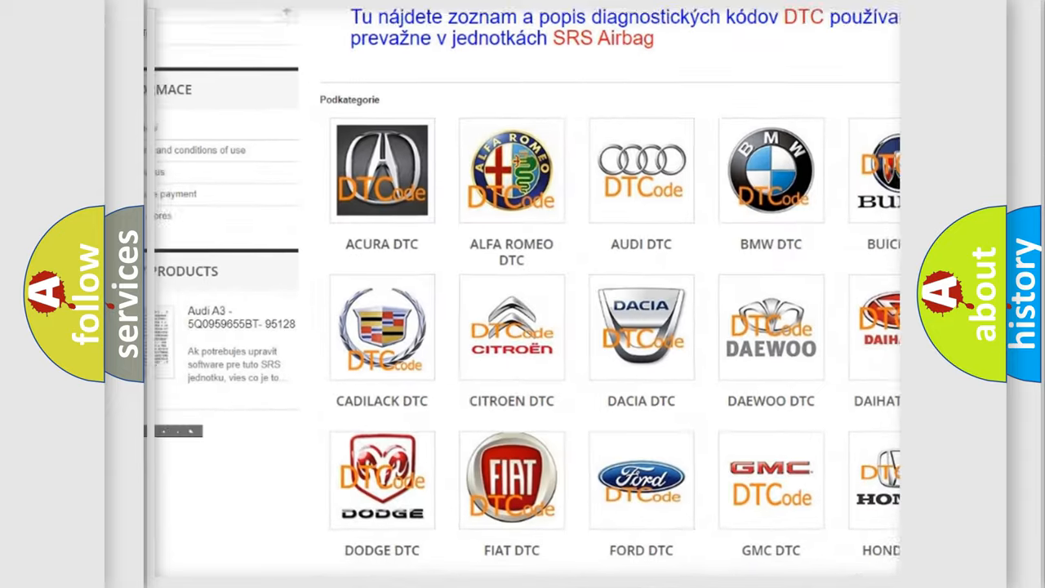
scroll("down", 3)
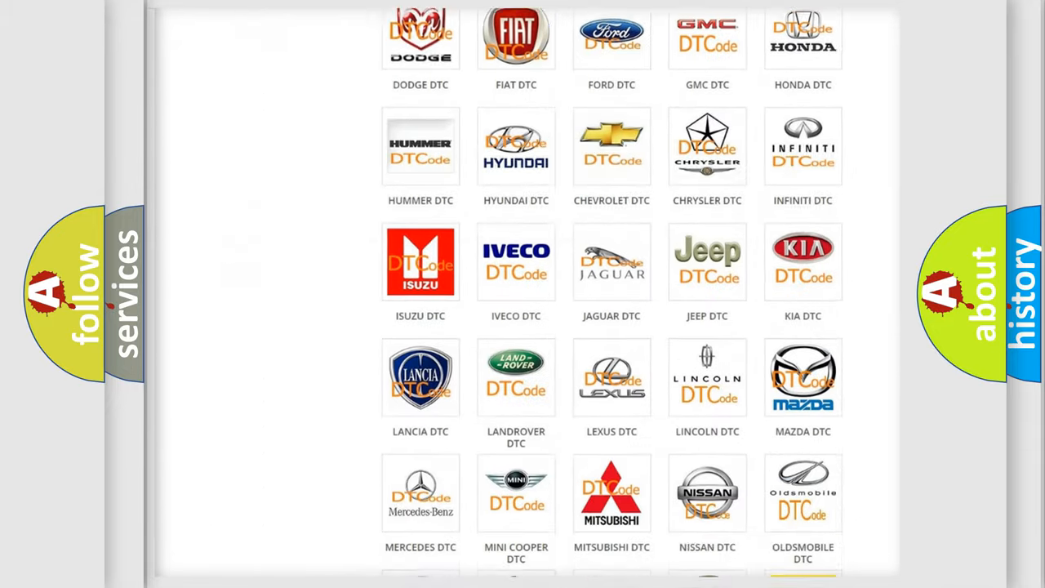
scroll("down", 3)
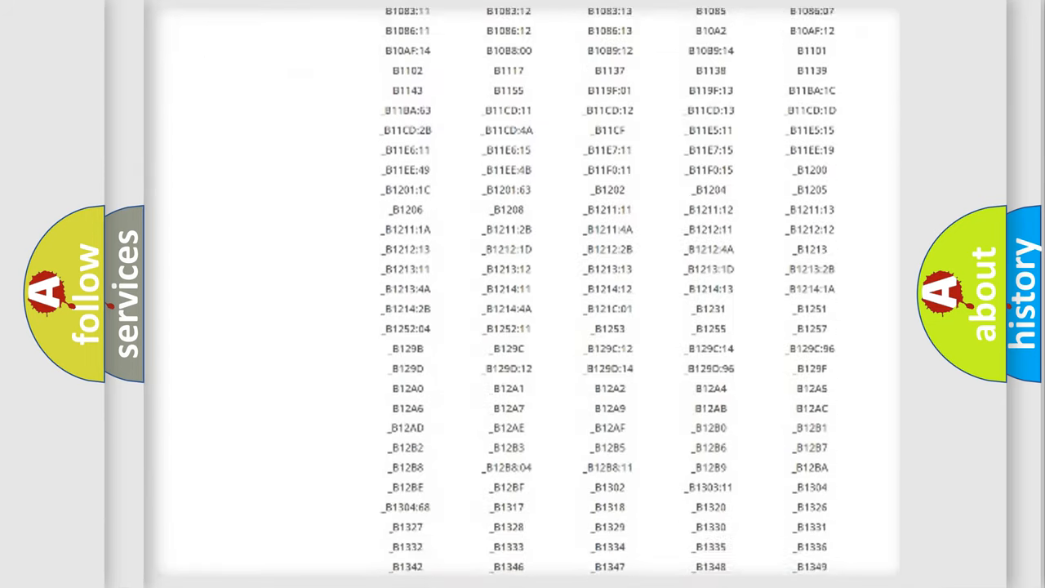
scroll("down", 3)
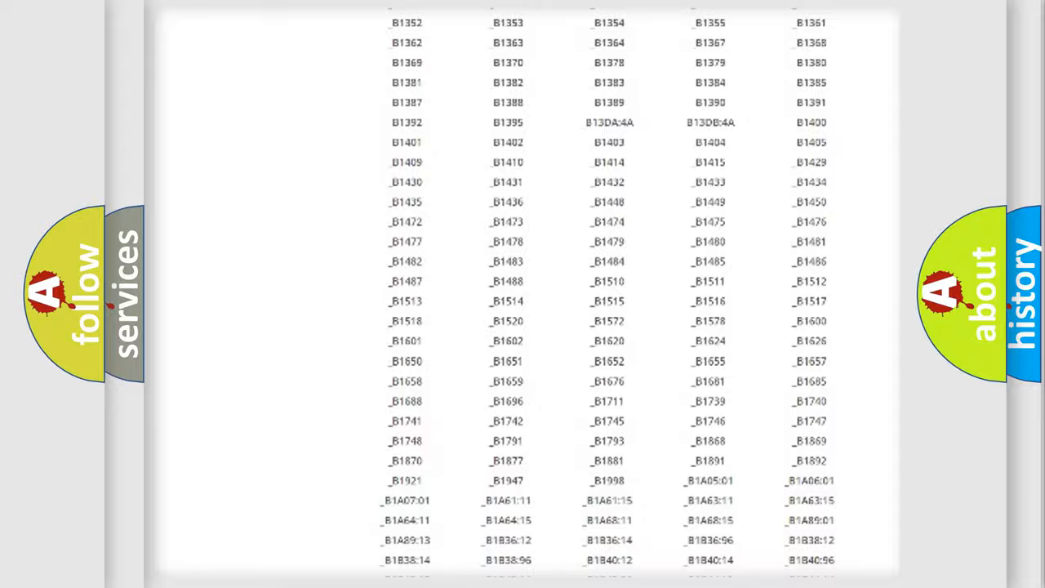